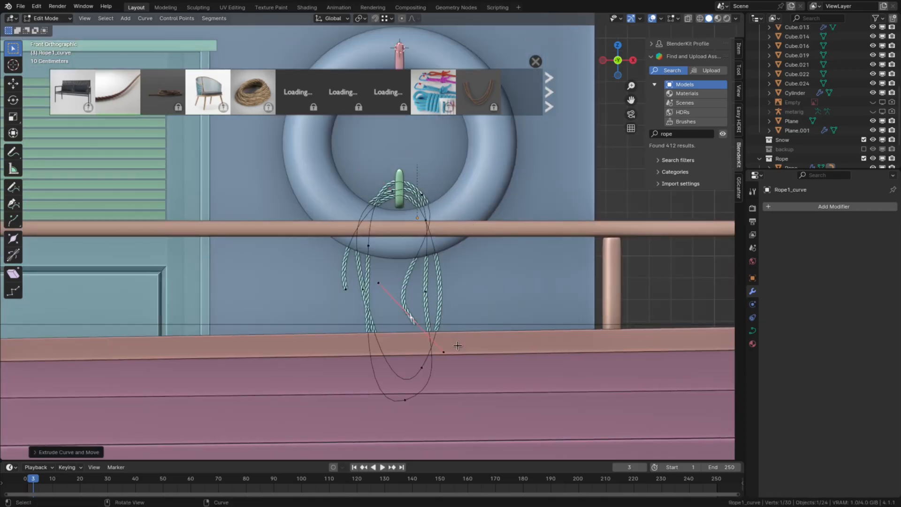
# - Switch to the Shading workspace to work on the green rough planks hull material
pyautogui.click(306, 6)
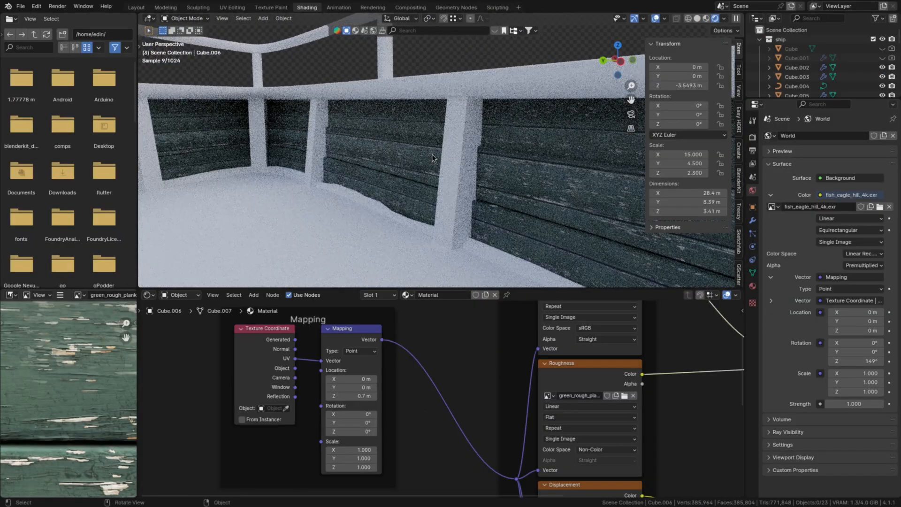
# - Move between UV Editing and Shading to map the planks and assign cabin, roof and barrel materials
pyautogui.click(232, 6)
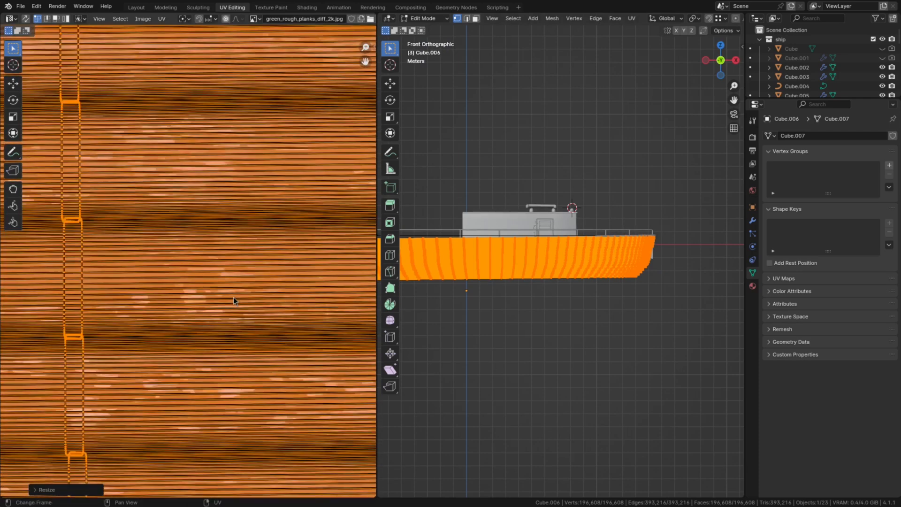
pyautogui.click(306, 7)
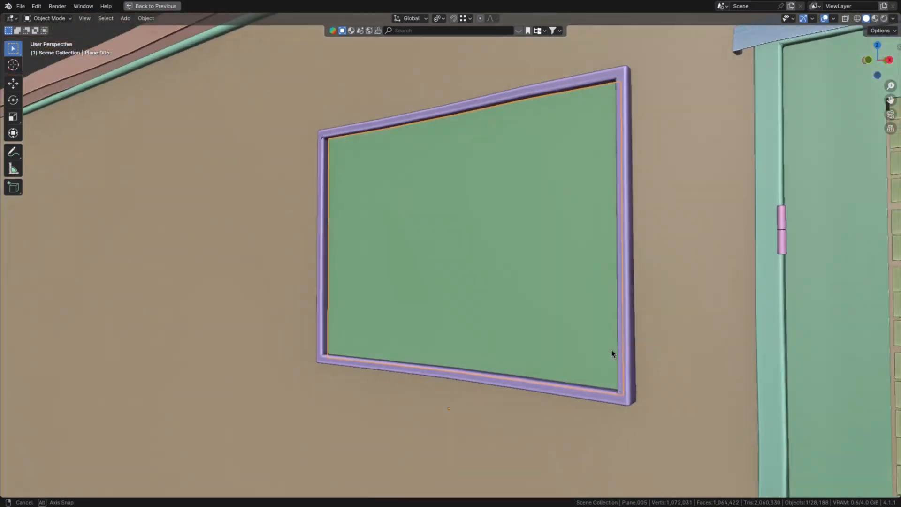
pyautogui.click(308, 7)
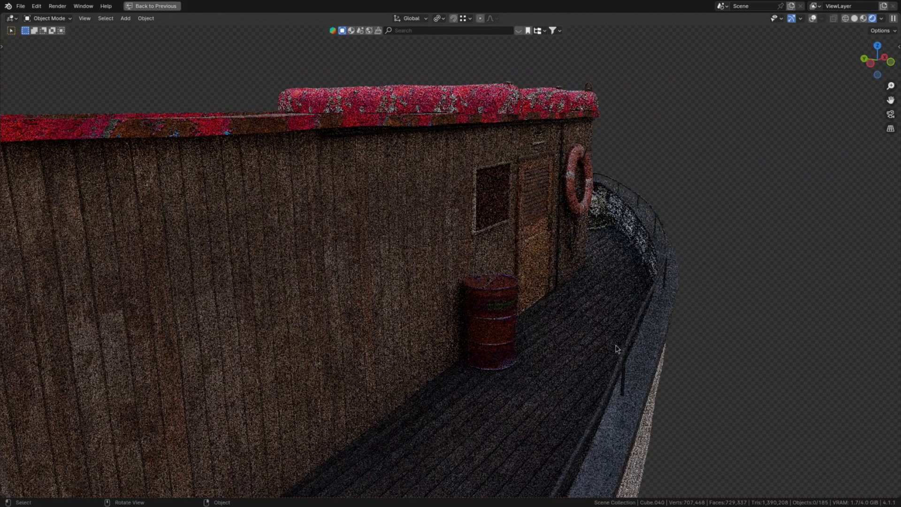
# - Work in the Shader Editor on the noise-and-colour-ramp roughness feeding the Principled BSDF
pyautogui.click(306, 6)
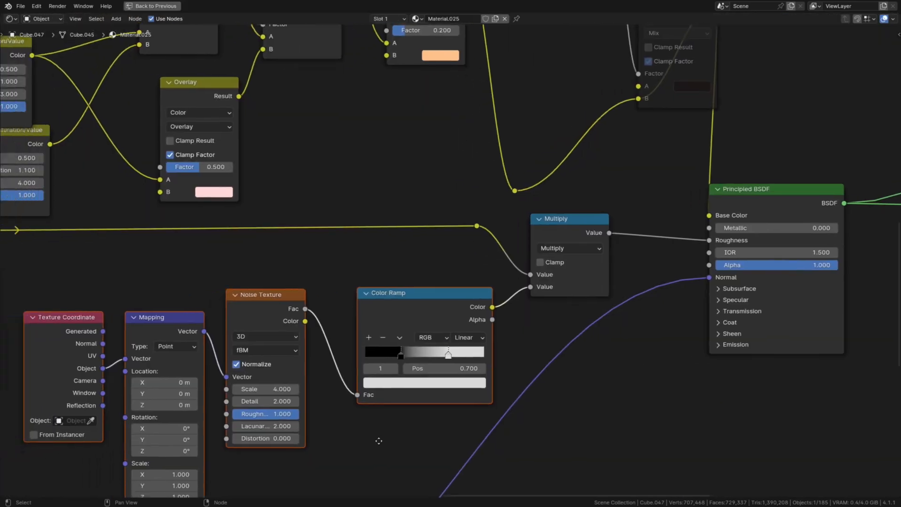
pyautogui.click(306, 7)
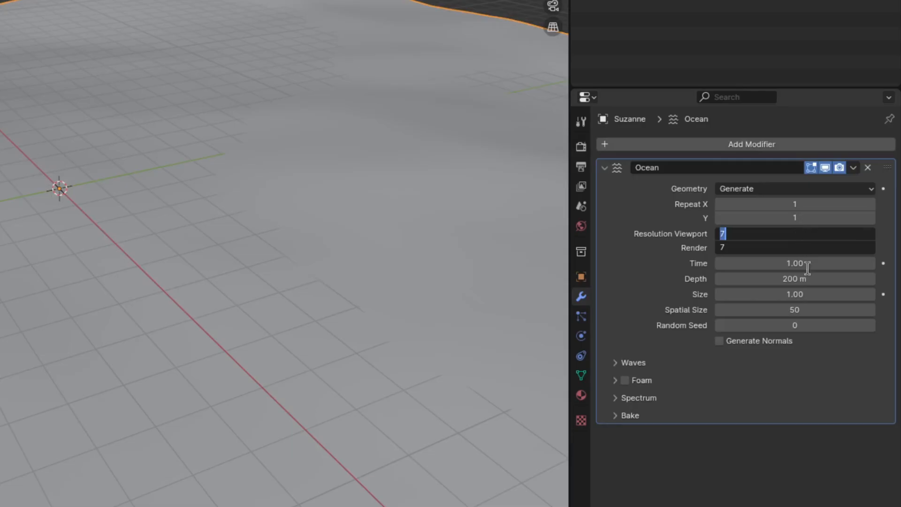
# - Raise the Ocean modifier resolution to 32 and return to Layout for the glass water shader
pyautogui.write('32')
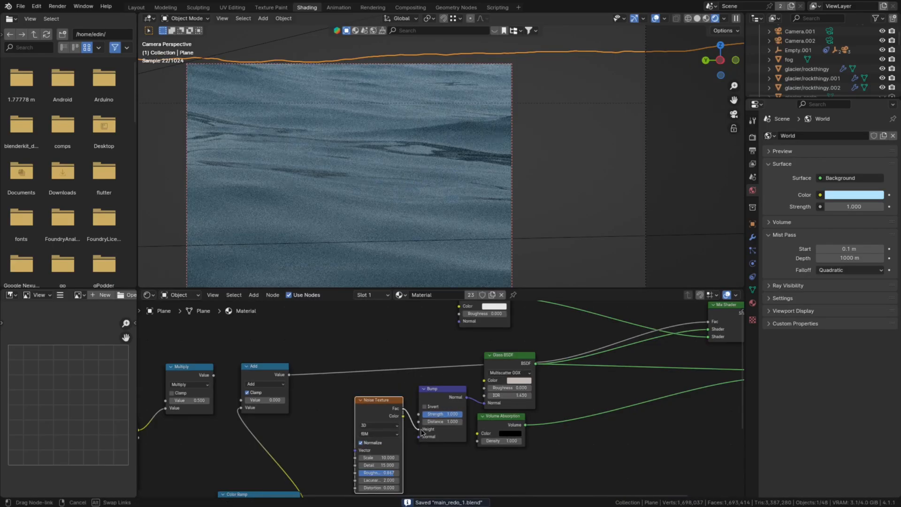
pyautogui.click(135, 6)
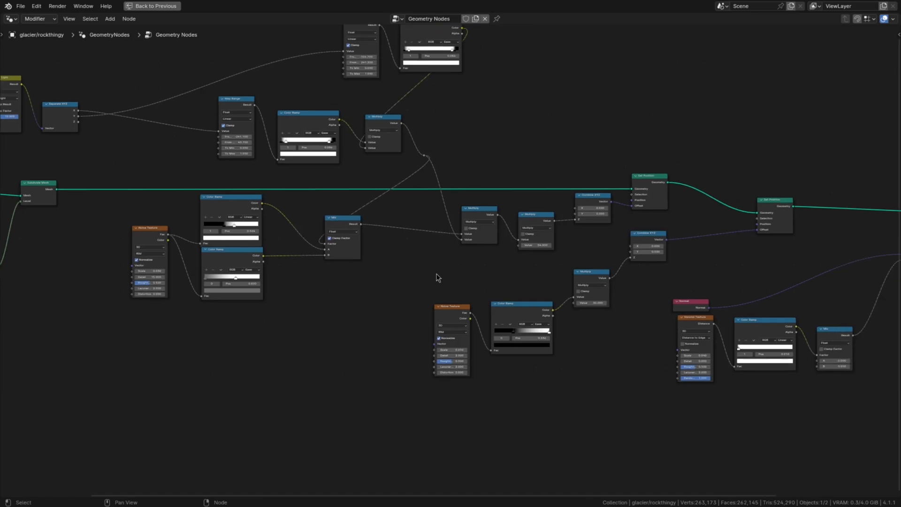
# - Switch to the Geometry Nodes editor showing the glacier rock displacement network
pyautogui.click(152, 5)
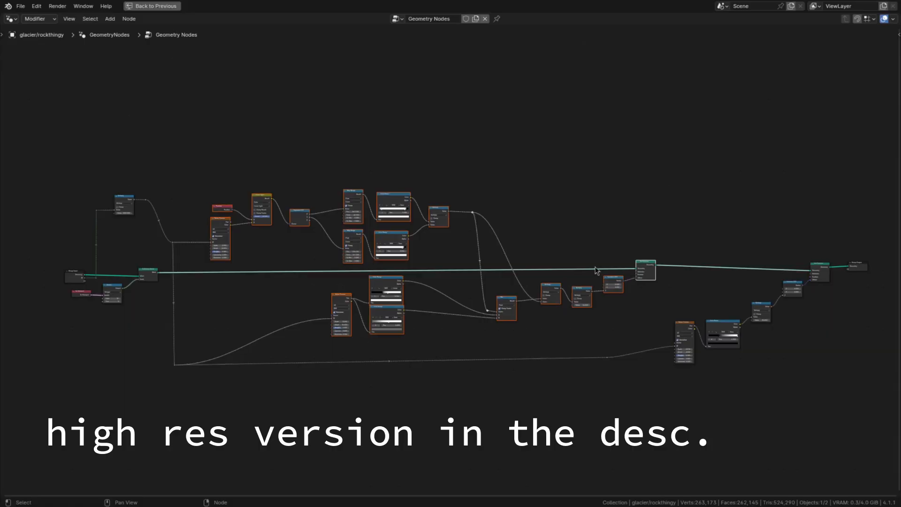
# - Position glacier/rockthingy far out across the ocean planes beyond the boat
pyautogui.click(136, 7)
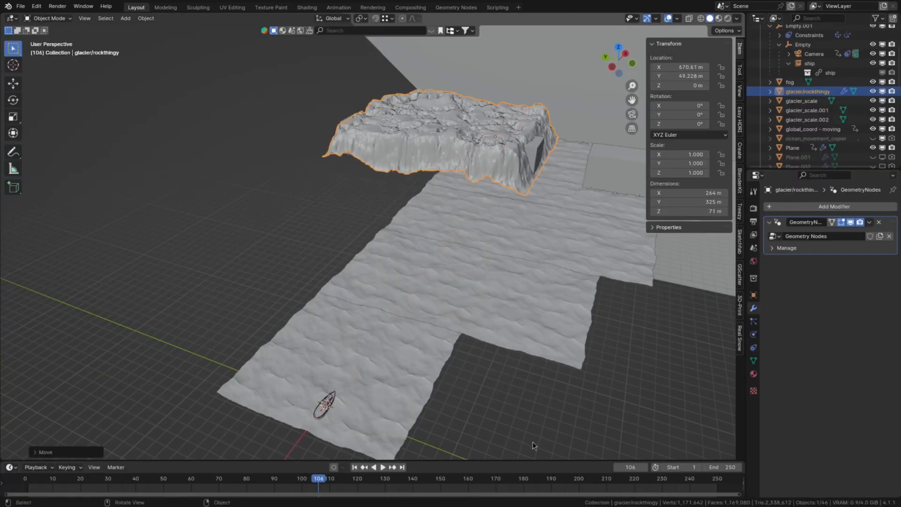
pyautogui.click(455, 7)
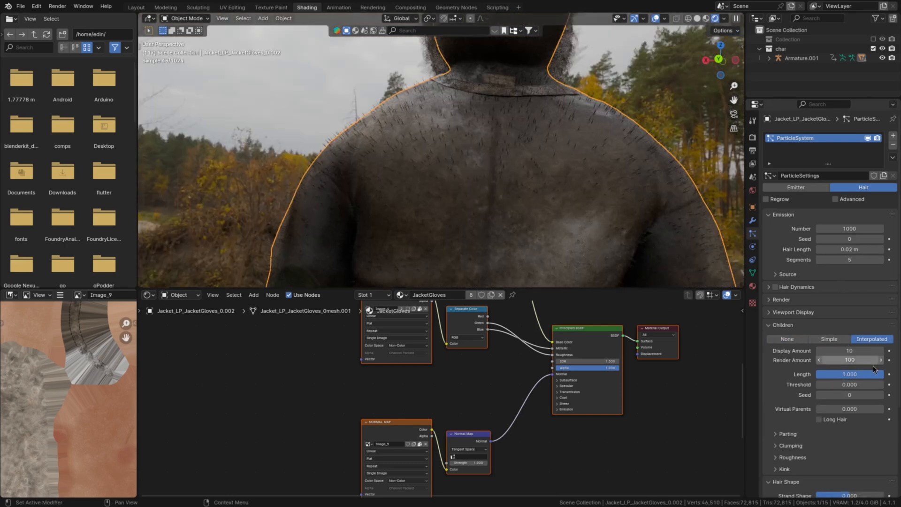
# - Return to Layout to view the jacket's interpolated hair particle fur
pyautogui.click(136, 7)
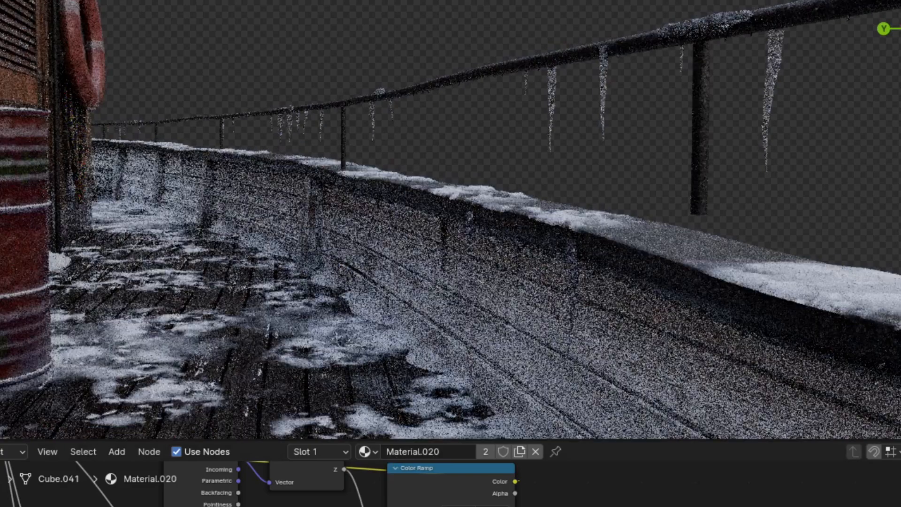
# - Render the current frame as a still image via Render > Render Image
pyautogui.click(98, 10)
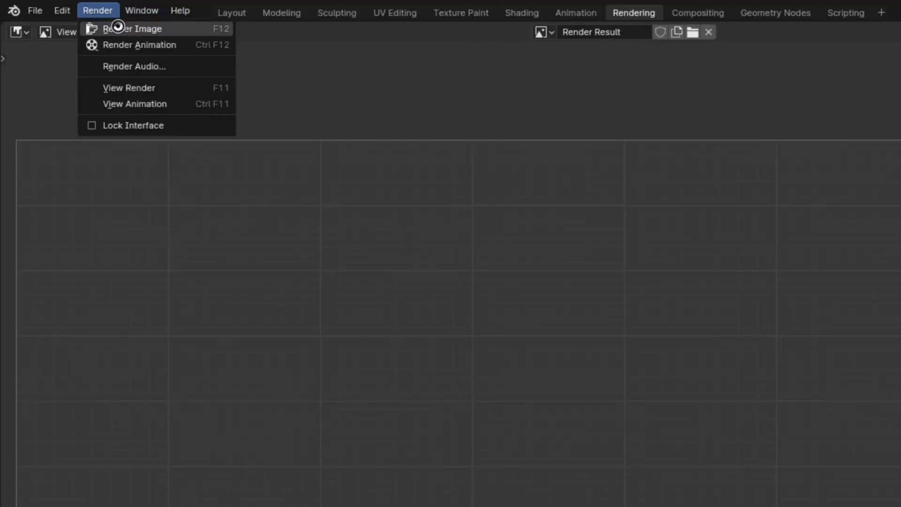
pyautogui.click(134, 28)
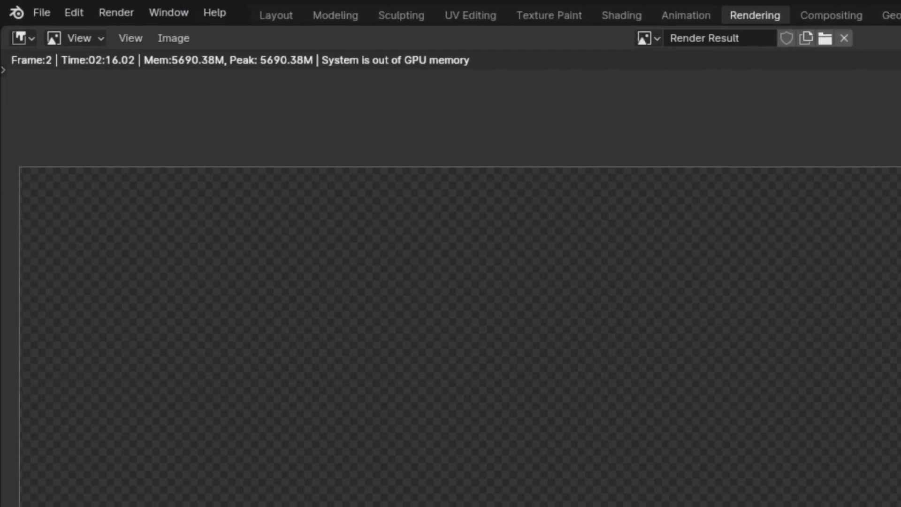